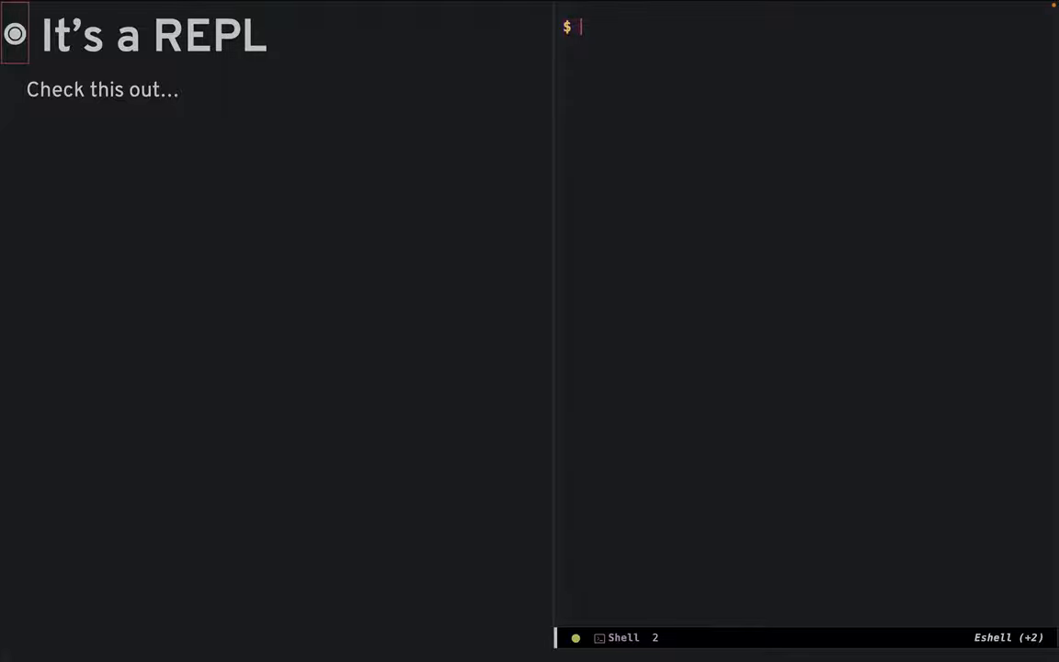
# - Evaluate the Lisp form (+ 1 2 3) at the Eshell prompt, returning 6
pyautogui.write('(+')
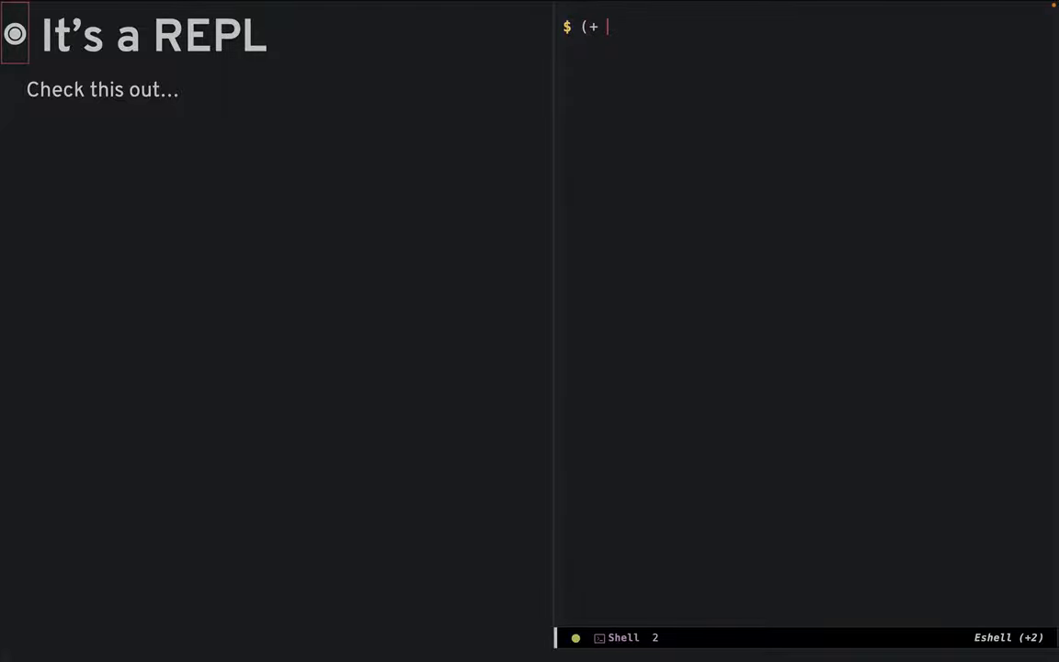
pyautogui.write('1 2 3')
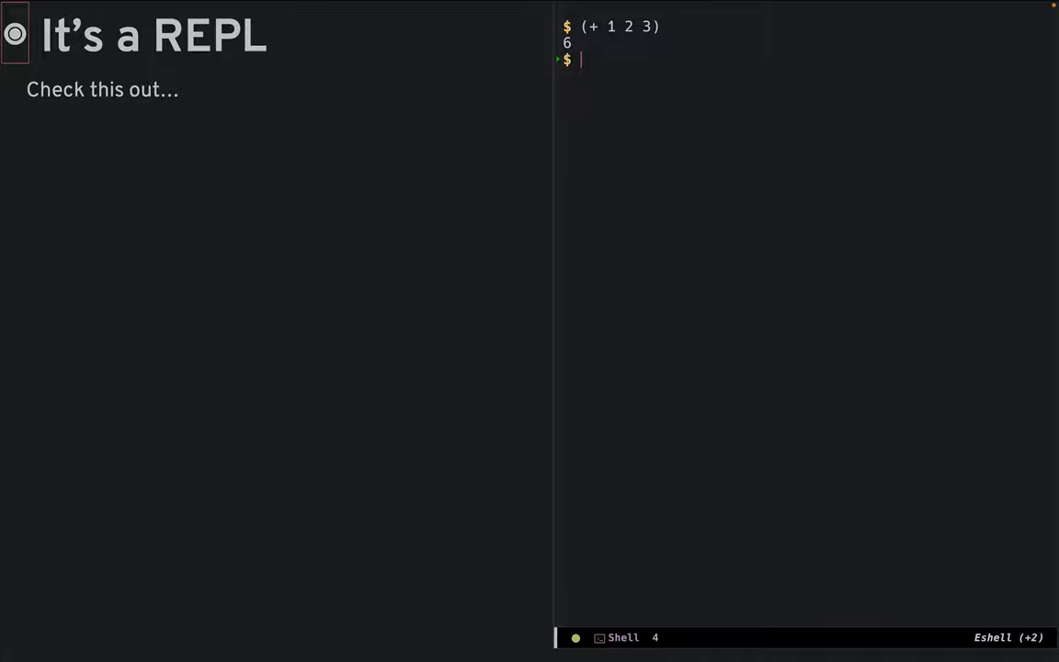
pyautogui.write('+')
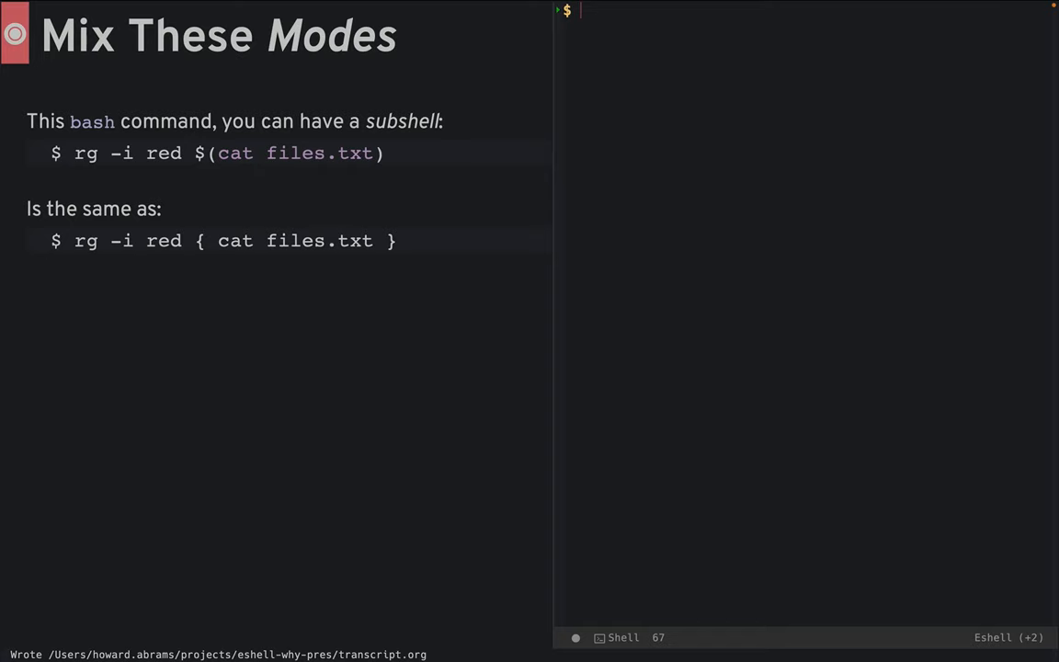
# - Store banana.org in afile and the other org names in others, echoing and consing them
pyautogui.write('setq afile banana.org')
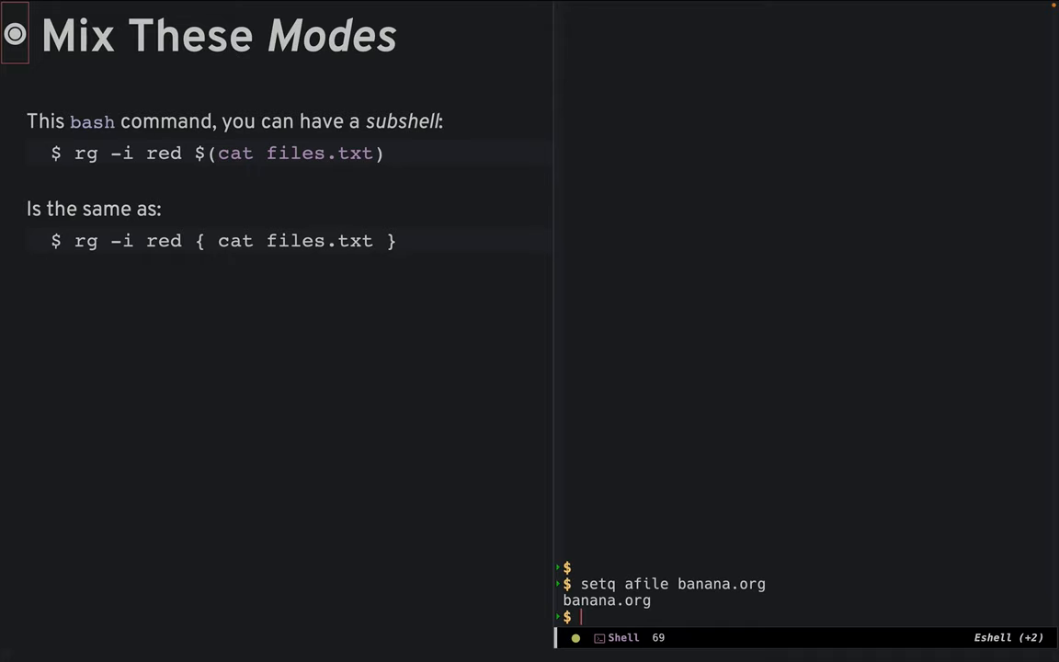
pyautogui.write('setq all-org *.org')
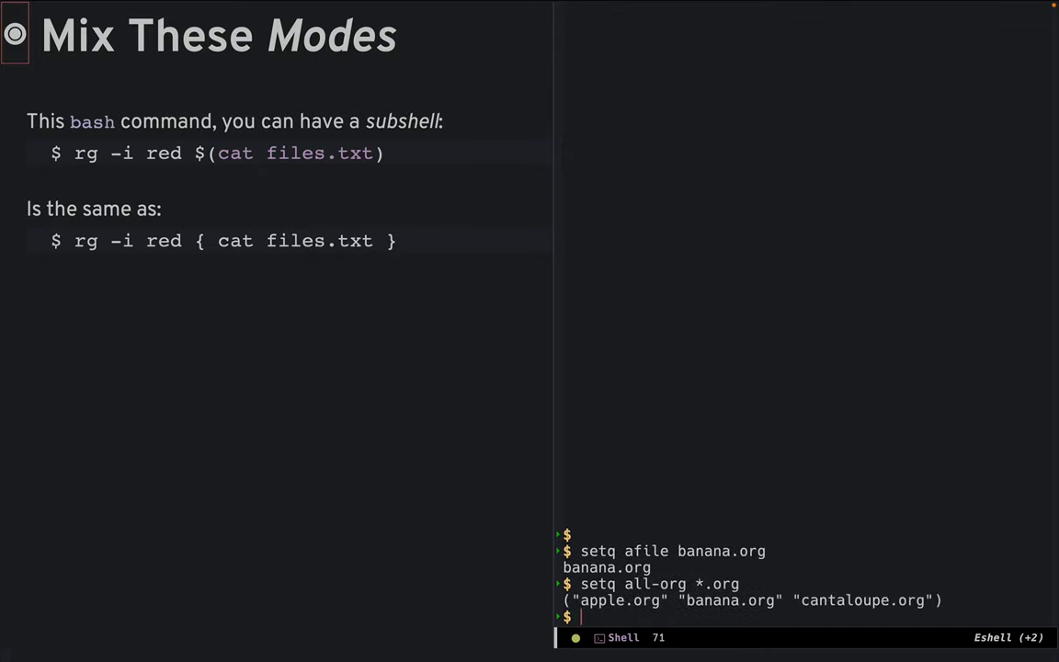
pyautogui.write('setq others apple.org cantaloupe.org')
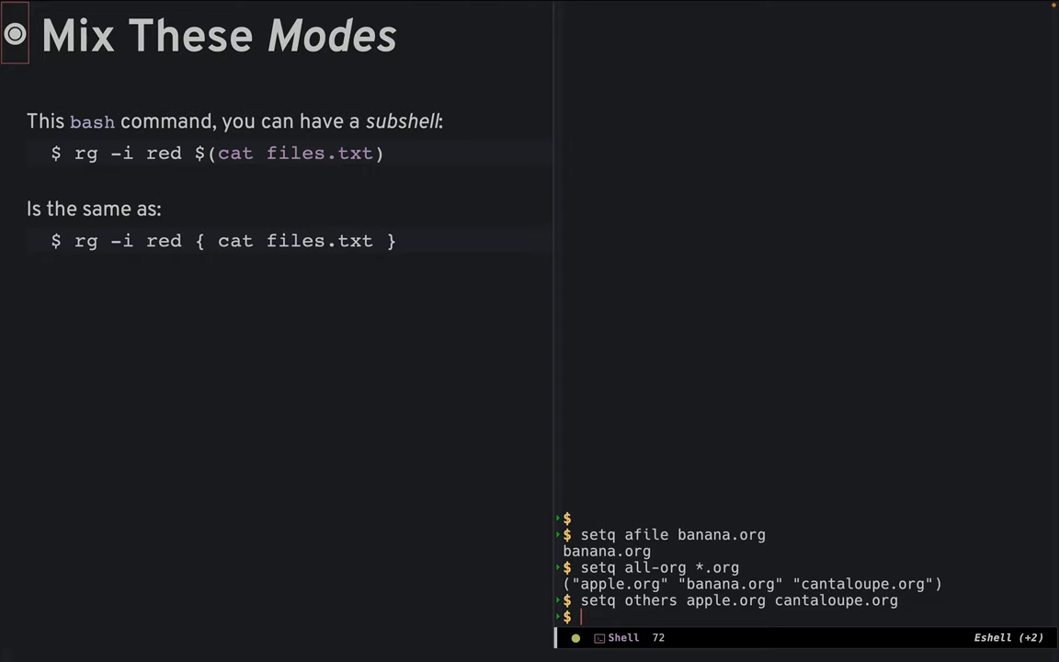
pyautogui.write('echo $others')
pyautogui.write('setq some { listify apple.org cantaloupe.org ')
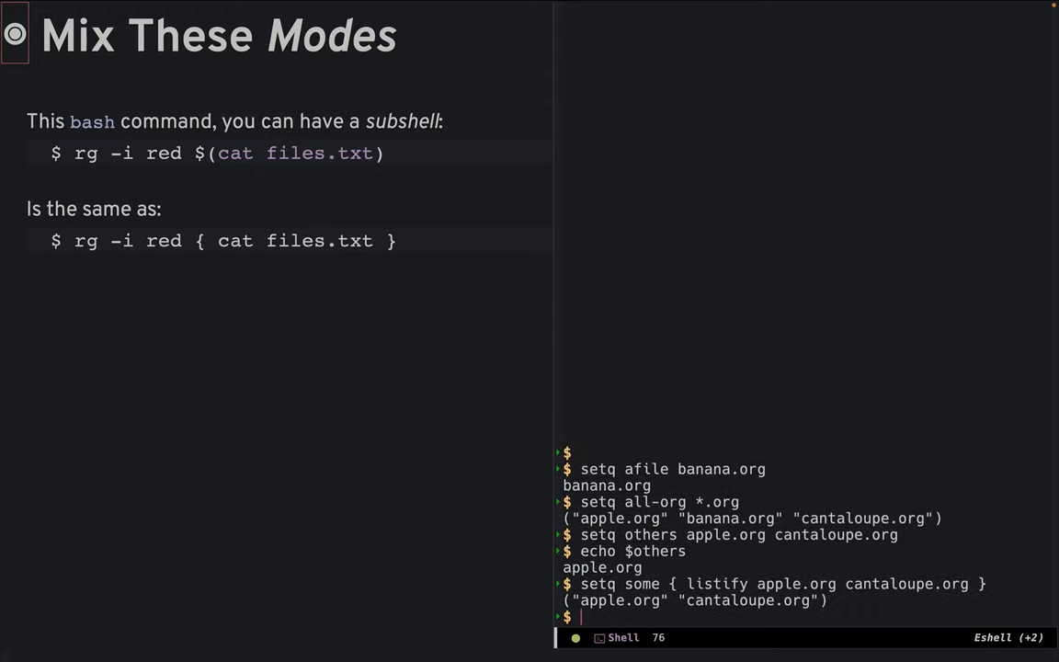
pyautogui.write('cons afile others')
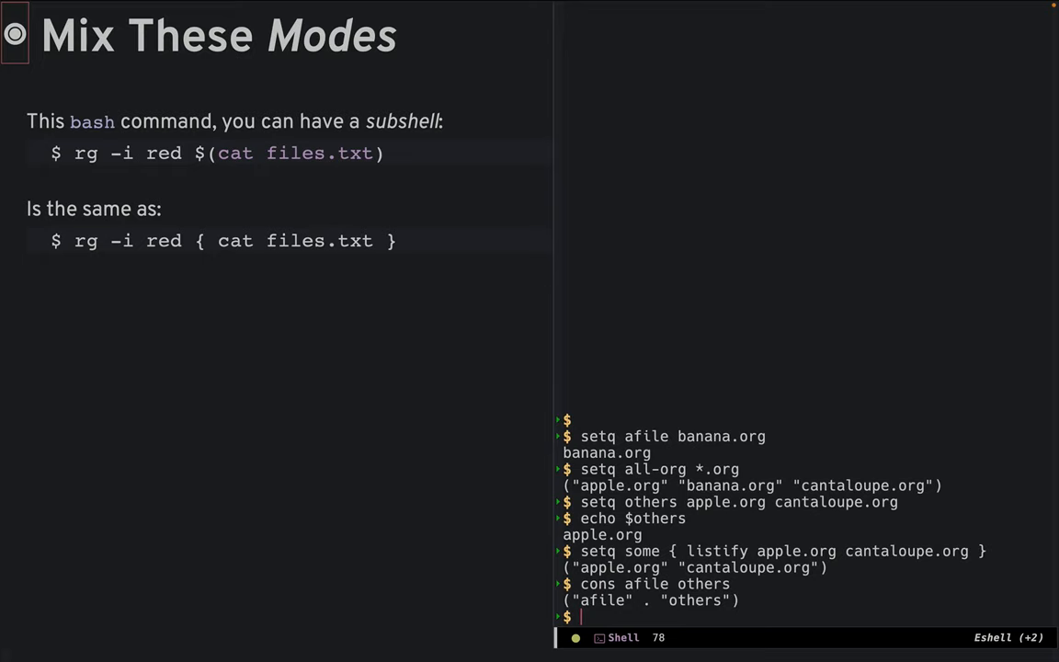
# - Search the consed file list for red with rg --color always -i, listing matches in banana.org and apple.org
pyautogui.write('rg --color always -i red (cons afile others)')
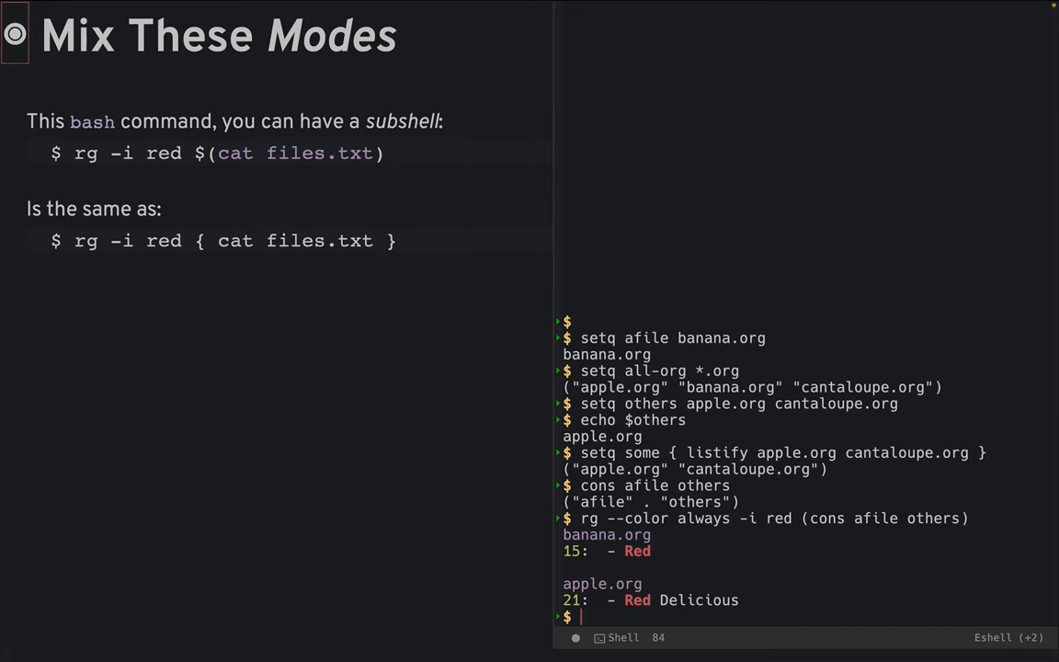
# - Advance the presentation to the Eshell is Emacs slide
pyautogui.press('right')
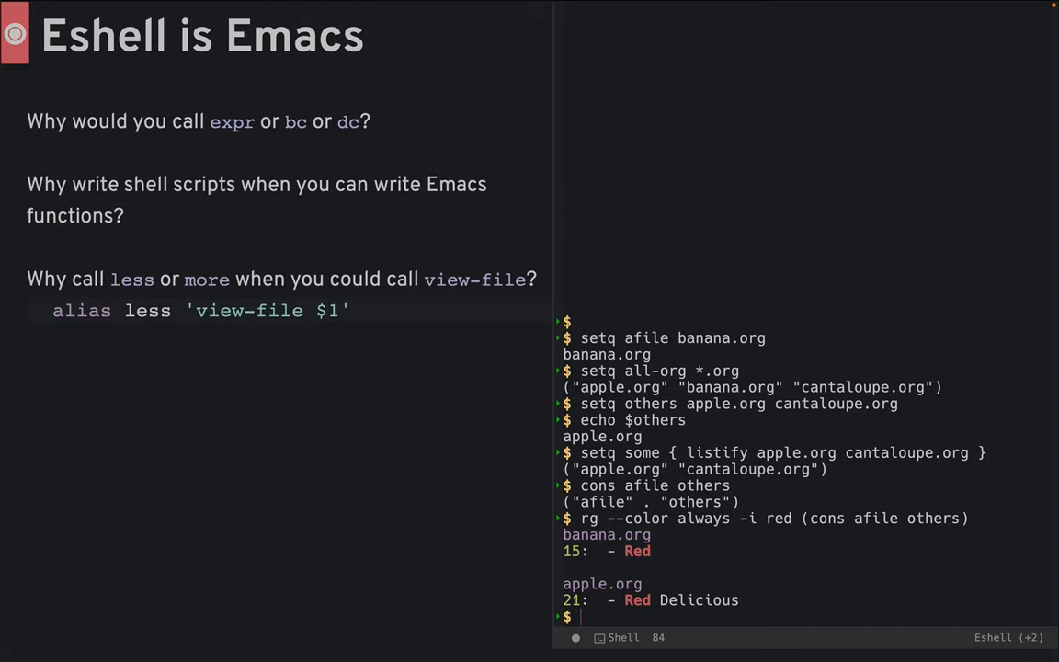
# - Compute + 17 5 (* 10 2) as 42, then view banana.org with less (view-file)
pyautogui.write('+ 17 5 (* 10 2')
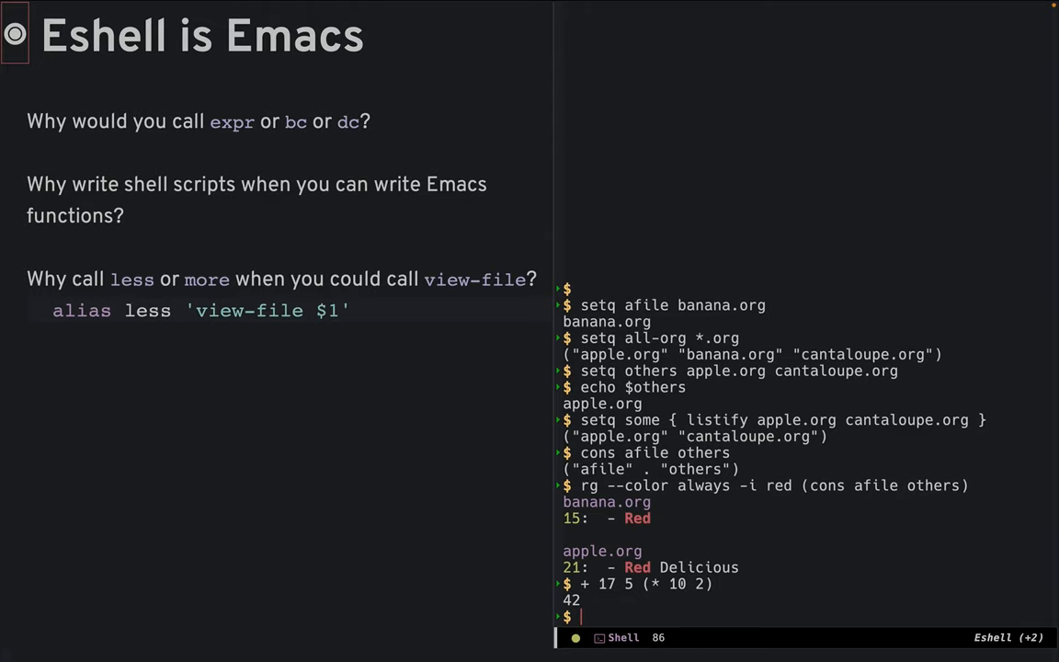
pyautogui.write('less banana.o')
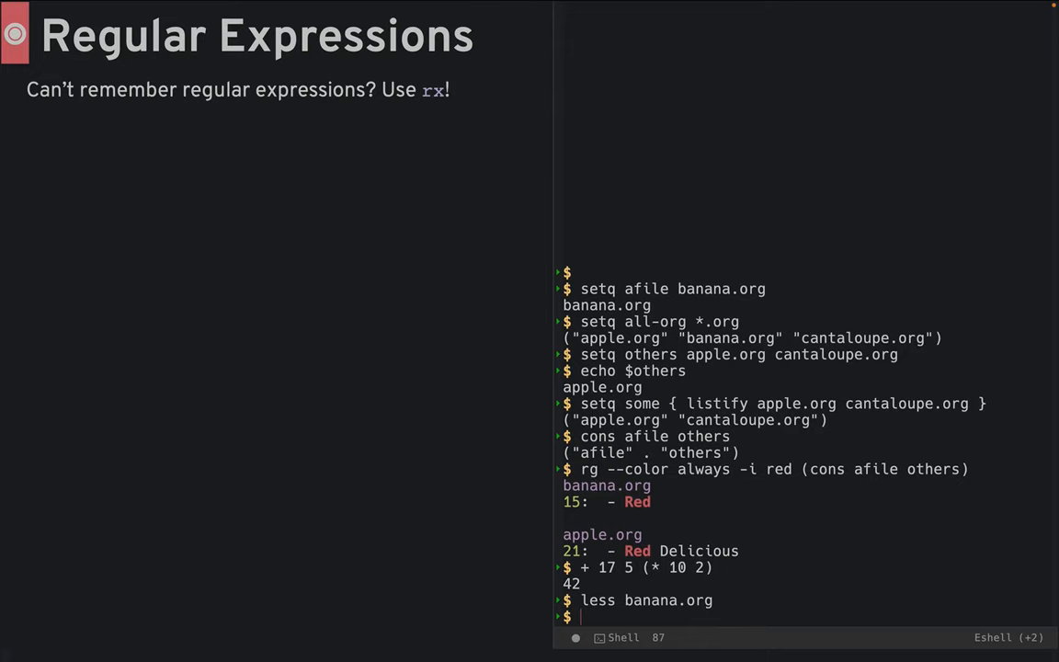
# - Run rg with an rx regexp for "ID: " hex lines across the org files
pyautogui.write('rg (rx')
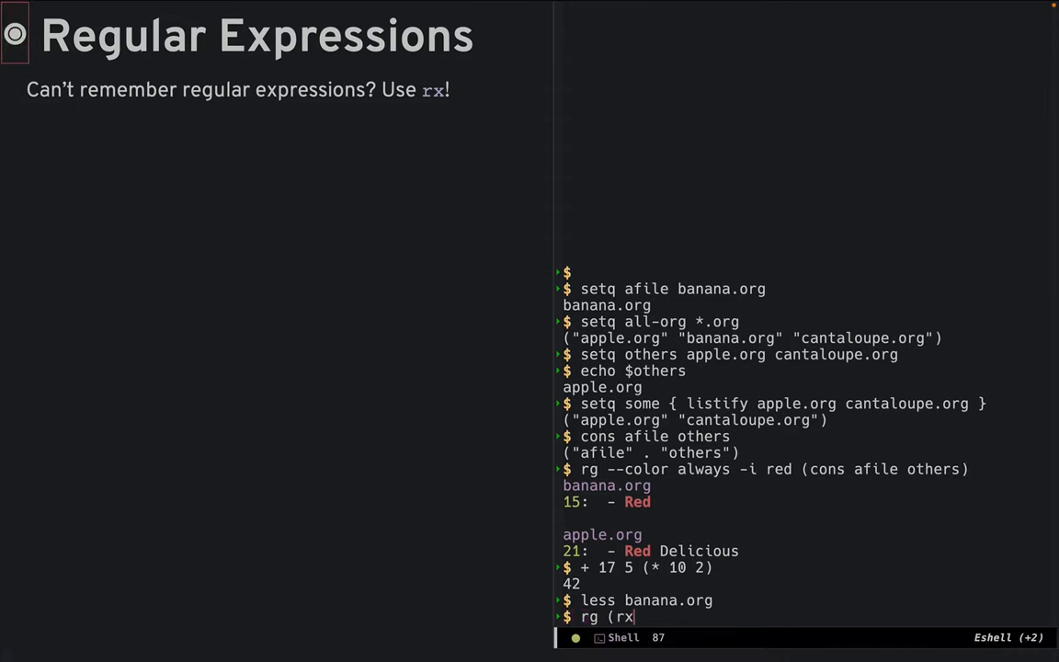
pyautogui.press('Return')
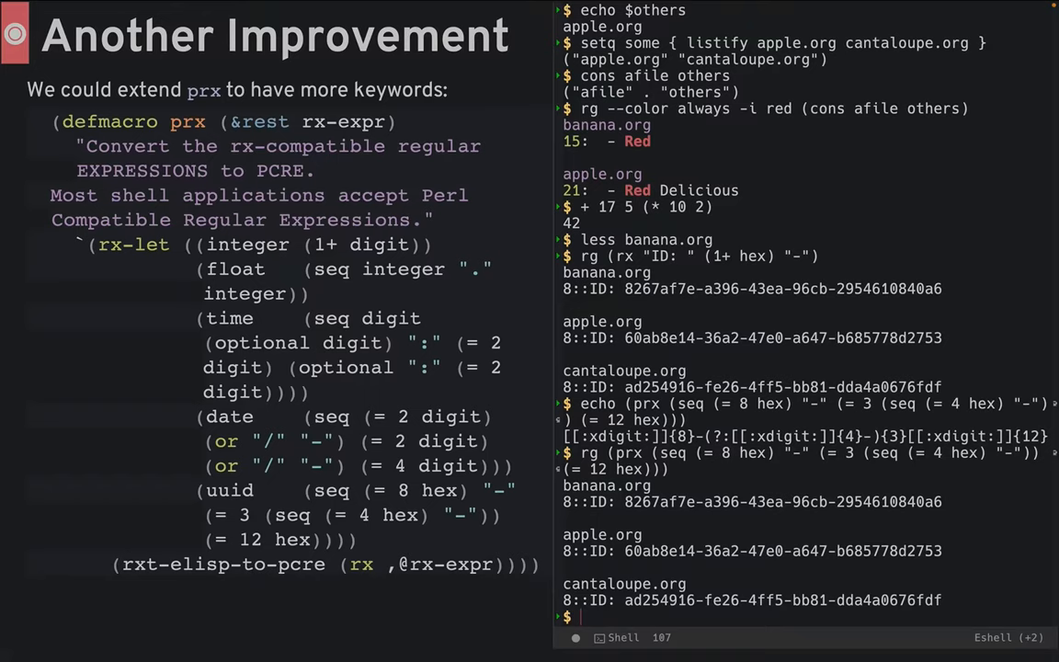
# - Find the UUID ID lines in all three org files with rg (prx uuid)
pyautogui.write('rg (prx uuid)')
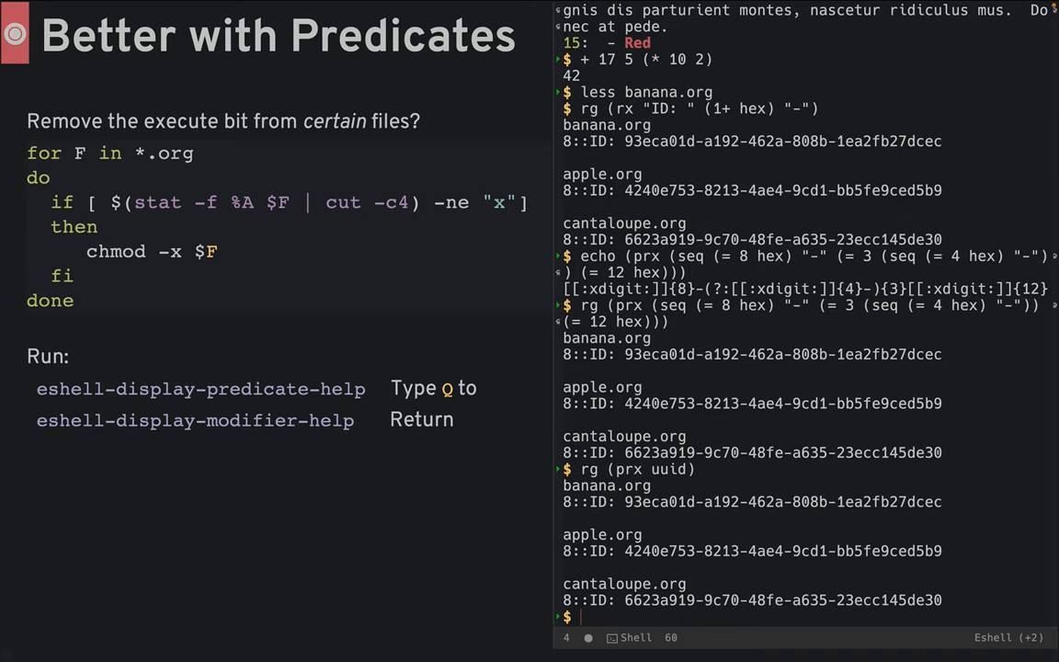
# - List the demo files, then begin a for loop over *.org(x) running chmod -x $F
pyautogui.write('ls')
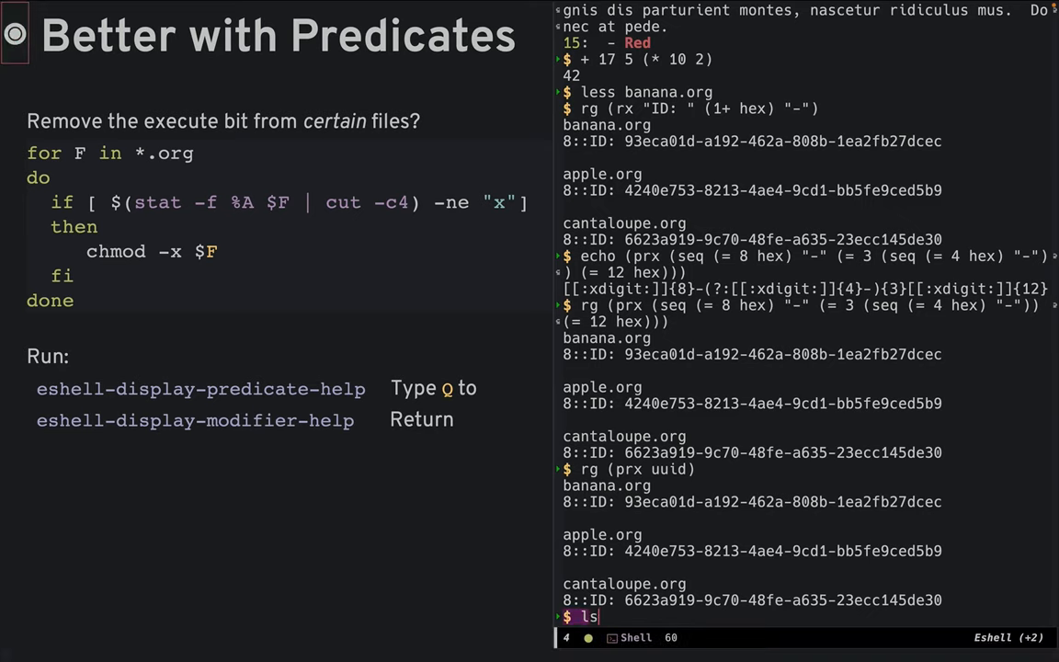
pyautogui.press('Return')
pyautogui.write('for F in *.org(x) {')
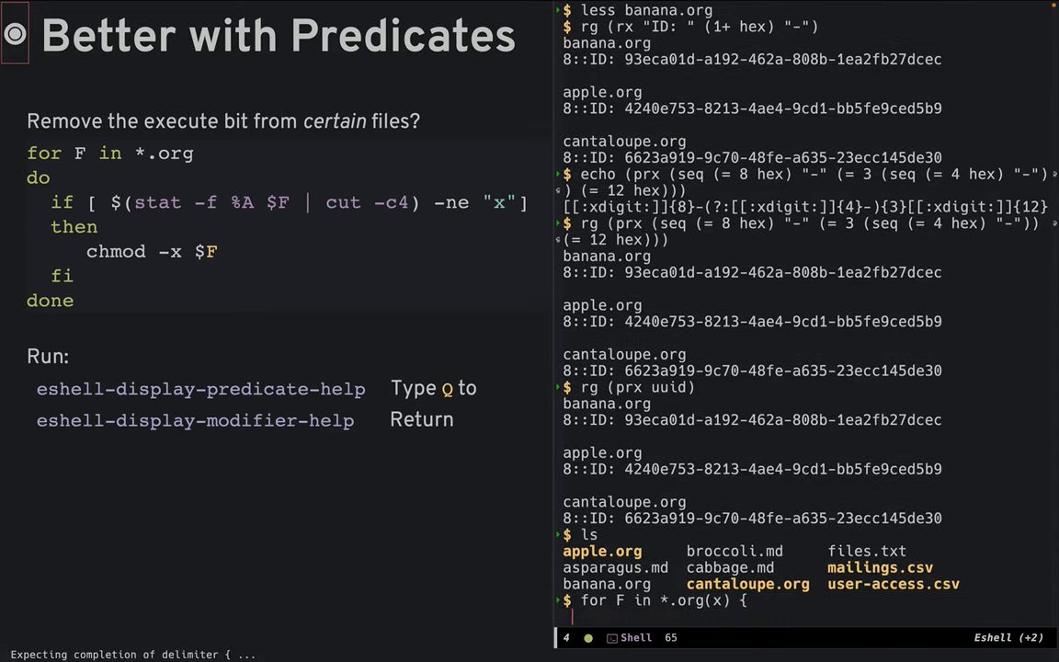
pyautogui.write('chmod -x $')
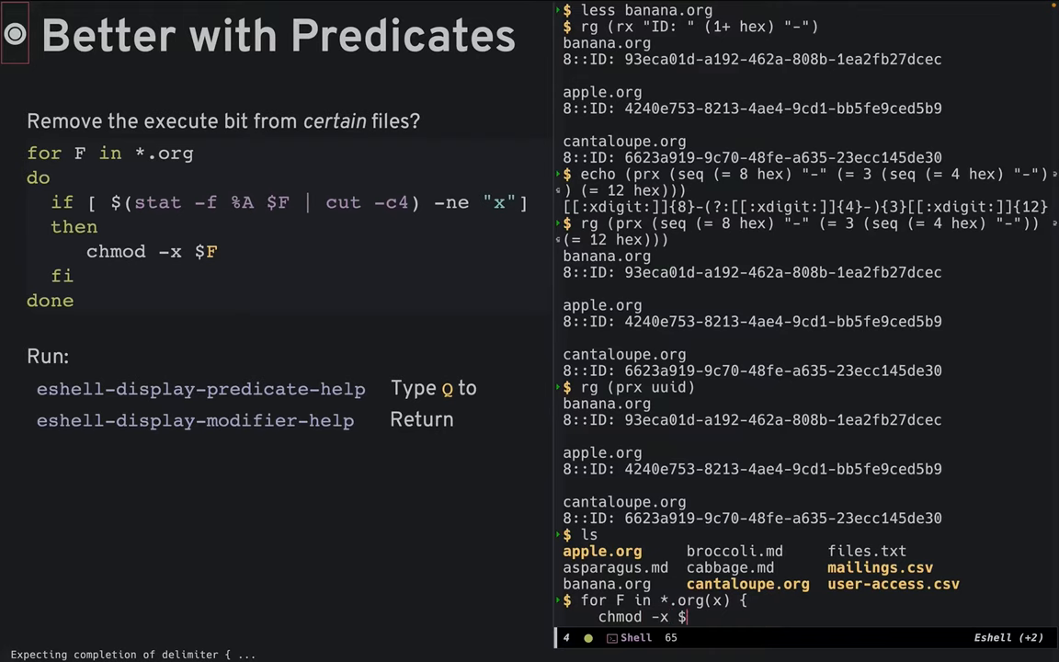
pyautogui.press('Return')
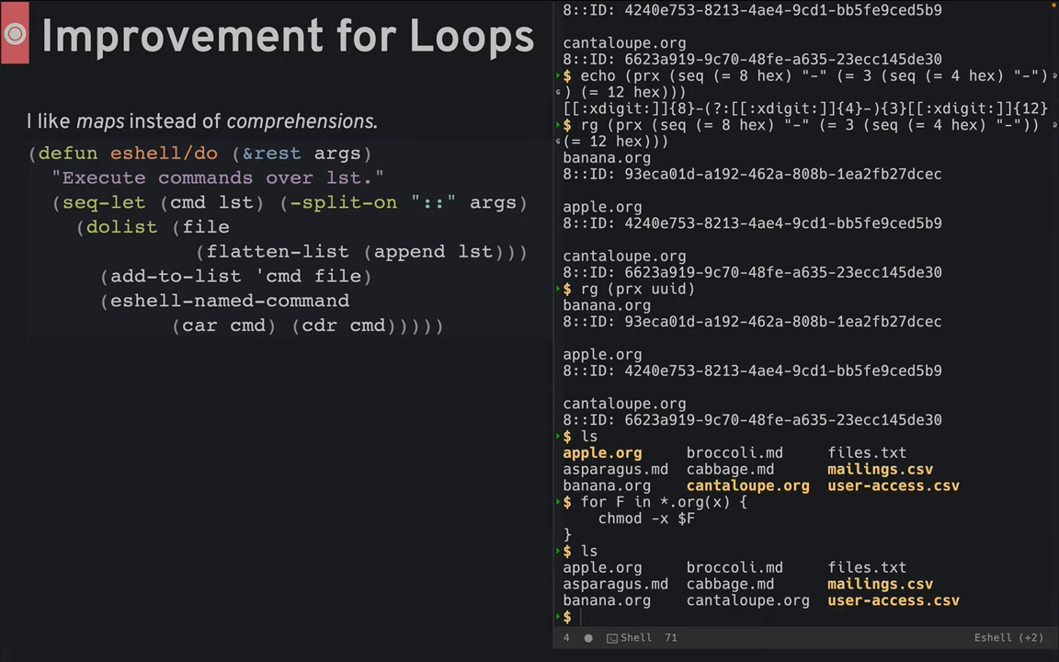
# - Clear the execute bit from executable csv files with do chmod -x :: *.csv(x)
pyautogui.write('do chmod -x :: *.csv(x')
pyautogui.write('ls')
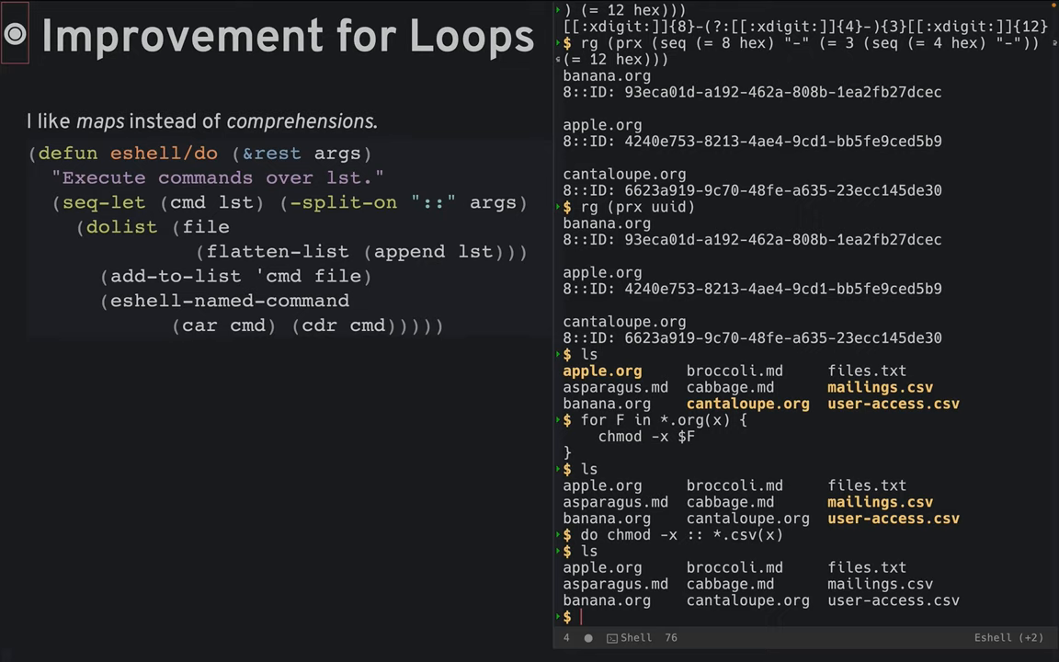
pyautogui.press('Right')
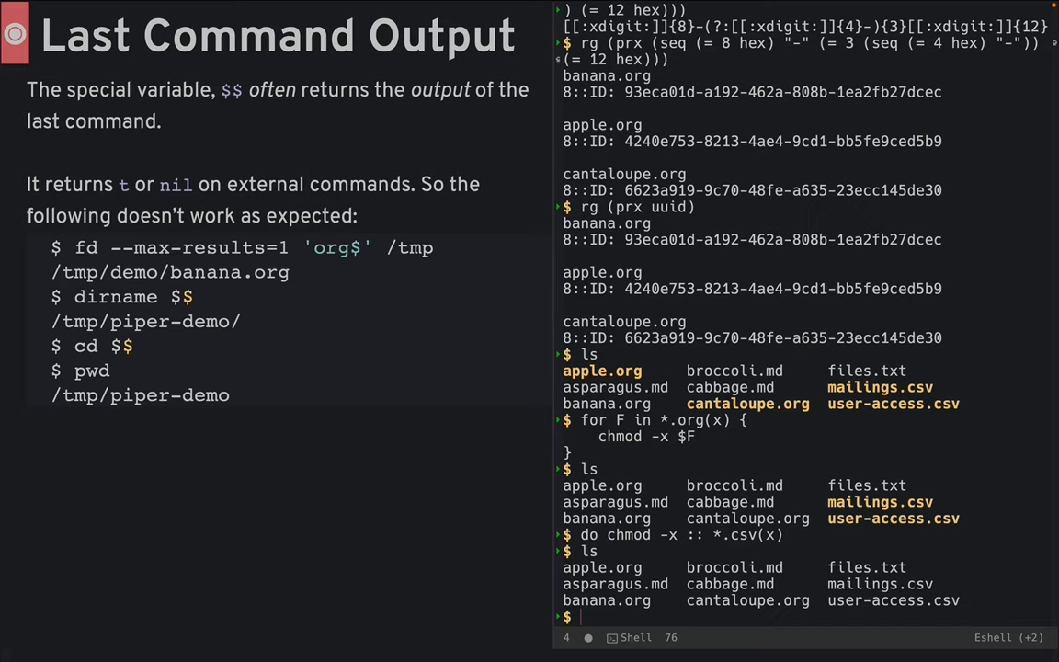
# - Echo "Hello World!" in Eshell on the Last Command Output slide
pyautogui.write('echo "Hello World!')
pyautogui.write('echo $$ | tr o u')
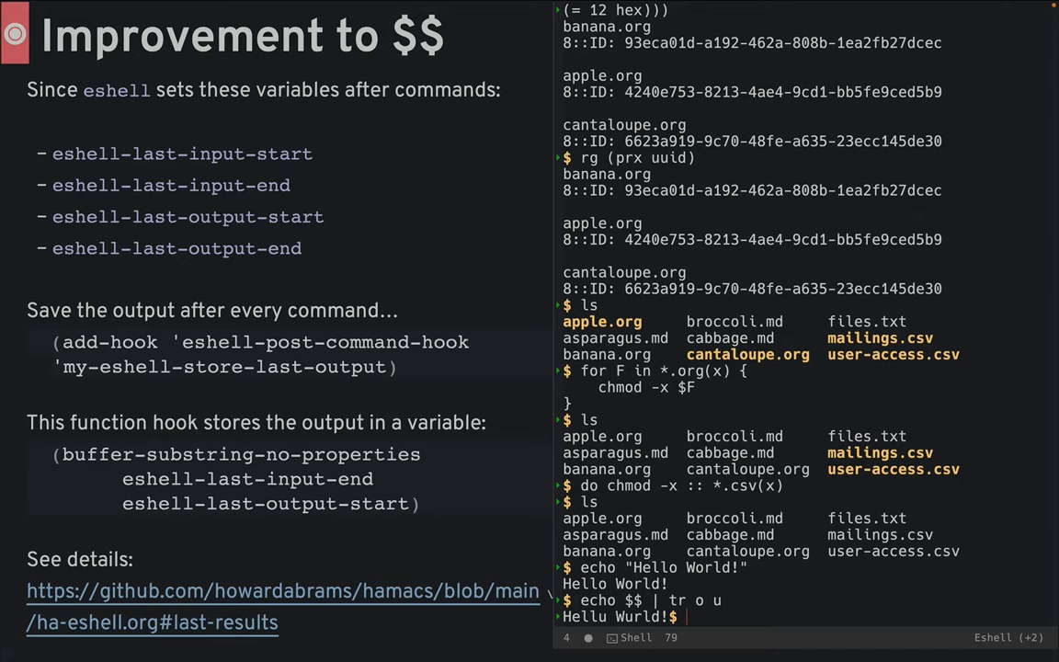
# - Pipe $$ through tr o u so Hello World! comes back as Hellu Wurld!
pyautogui.write('r')
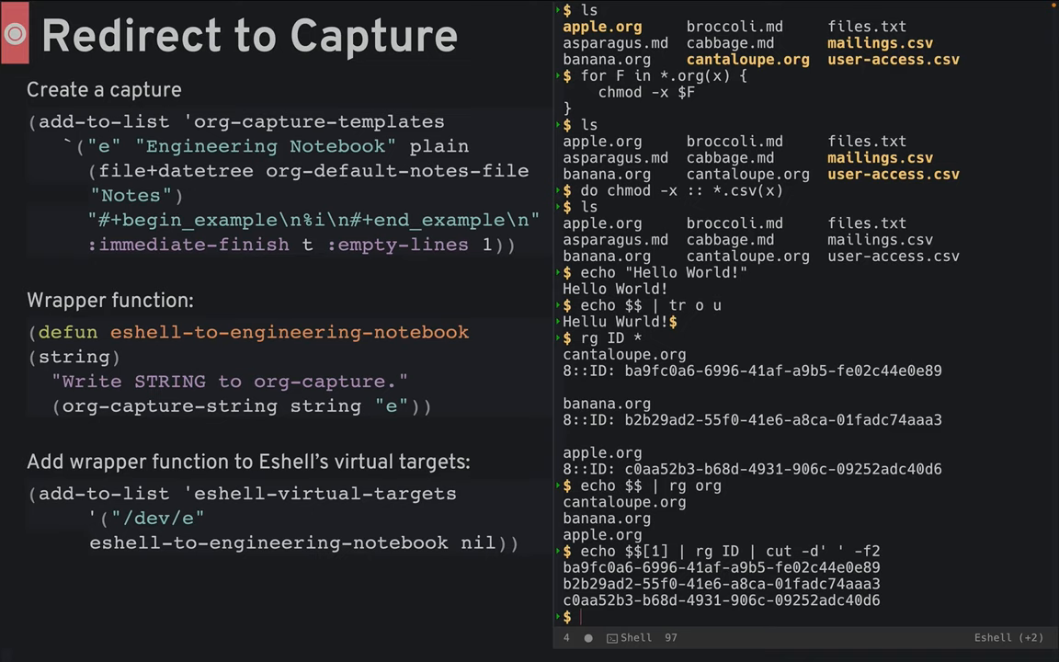
# - Run head -5 user-access.csv to preview the file below the general-notes buffer
pyautogui.write('h')
pyautogui.write('rg msn.com user-access.csv | cut -d,')
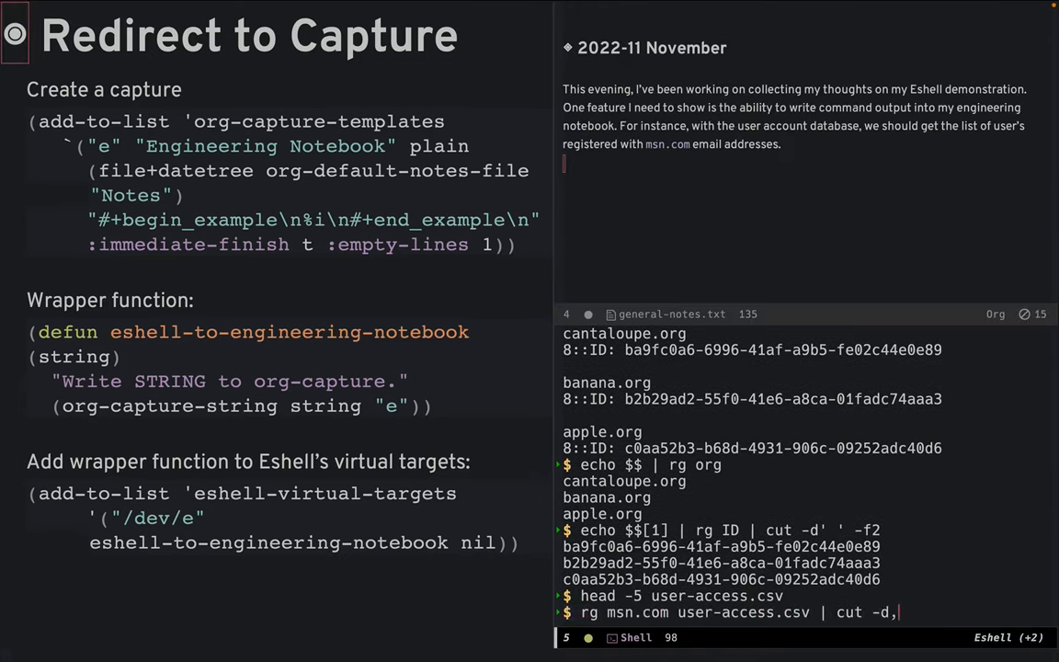
pyautogui.write(' -f4,6 > /dev/e')
pyautogui.press('Return')
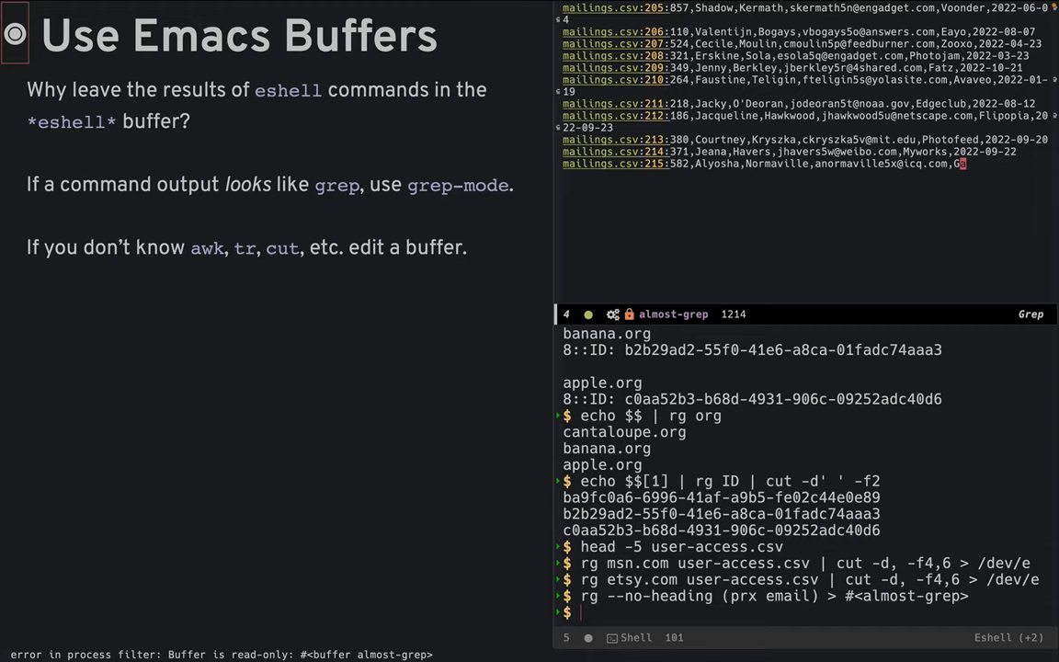
# - Run rg -IN (prx email) user-access.csv redirected into a new #<email-list> buffer
pyautogui.write('rg -IN')
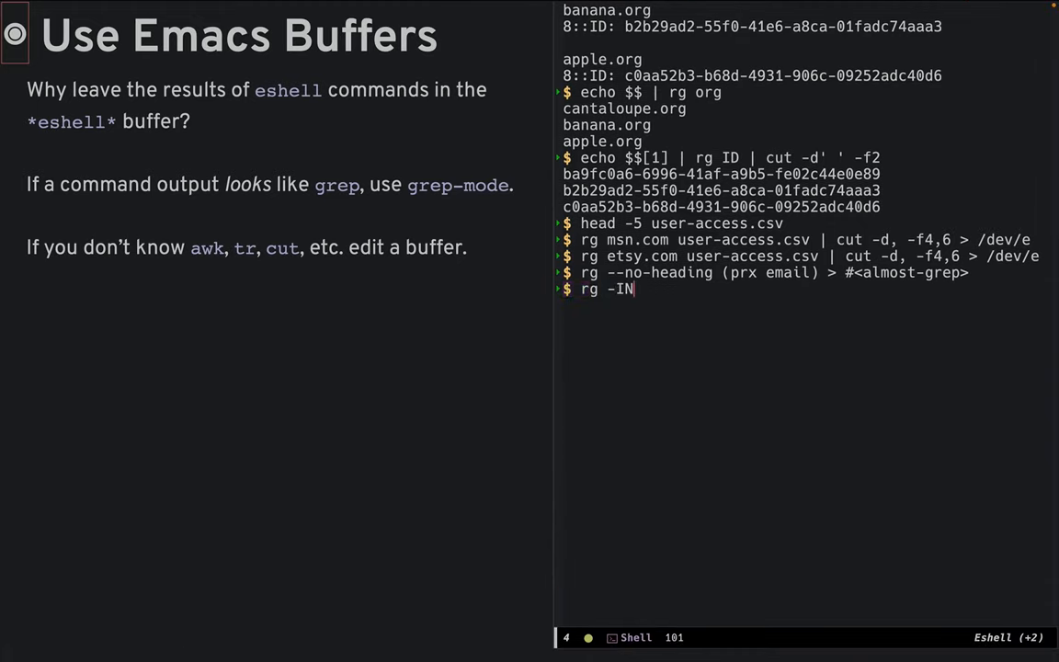
pyautogui.write('(prx email) user-access.csv > #<email-list>')
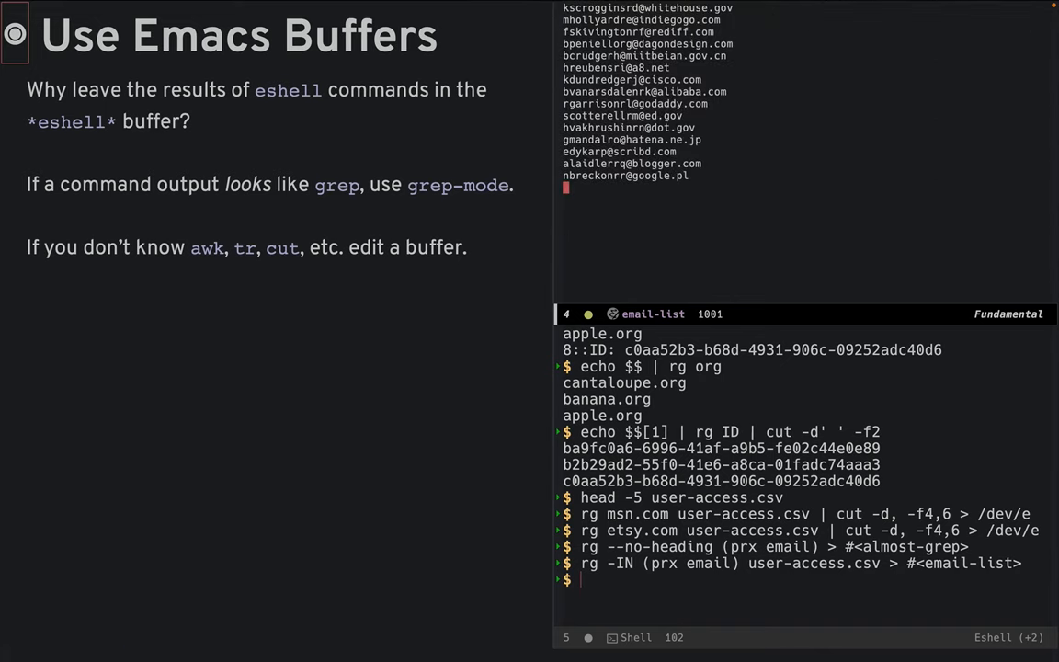
pyautogui.press('Right')
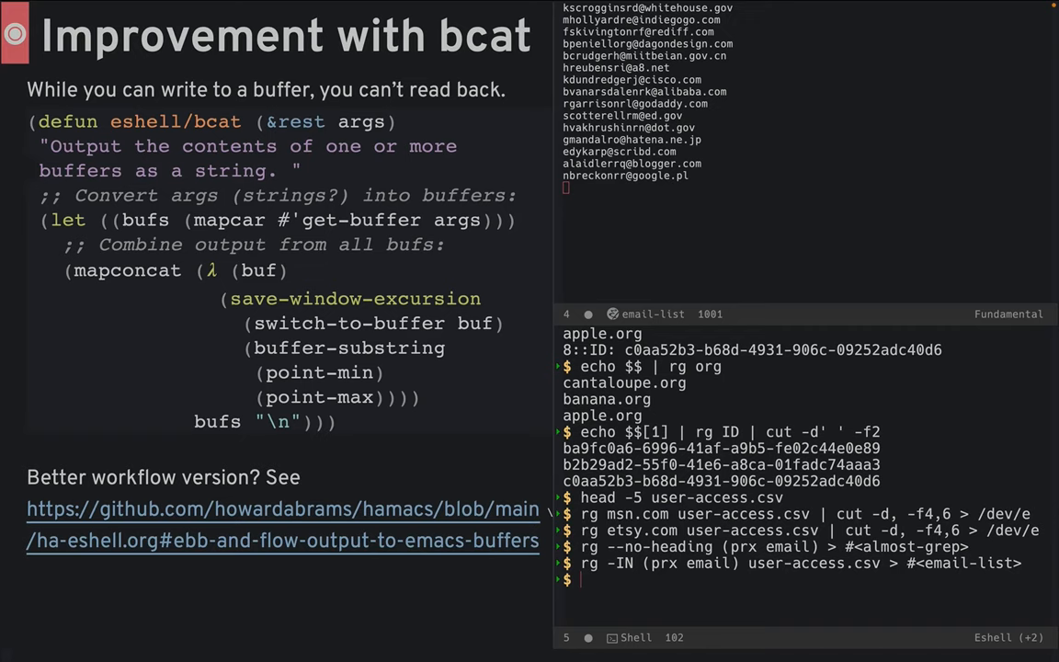
# - Pipe bcat #<email-list> into ~/bin/code-review -s 'Issue #47' so reviewers get added
pyautogui.write('bcat #<email-list> | ~/bin')
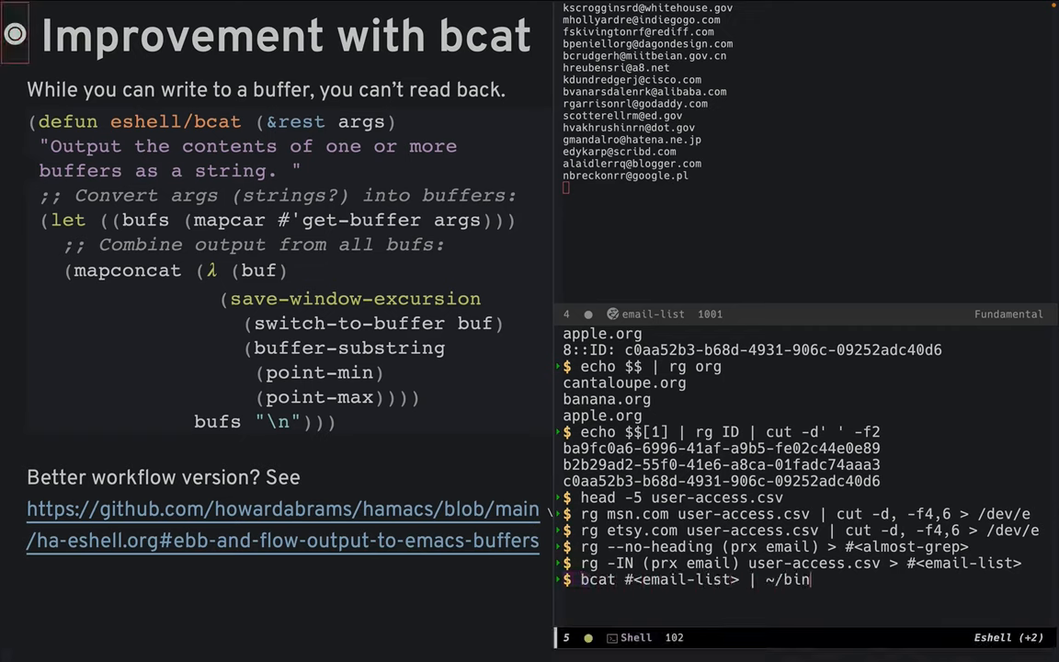
pyautogui.press('Return')
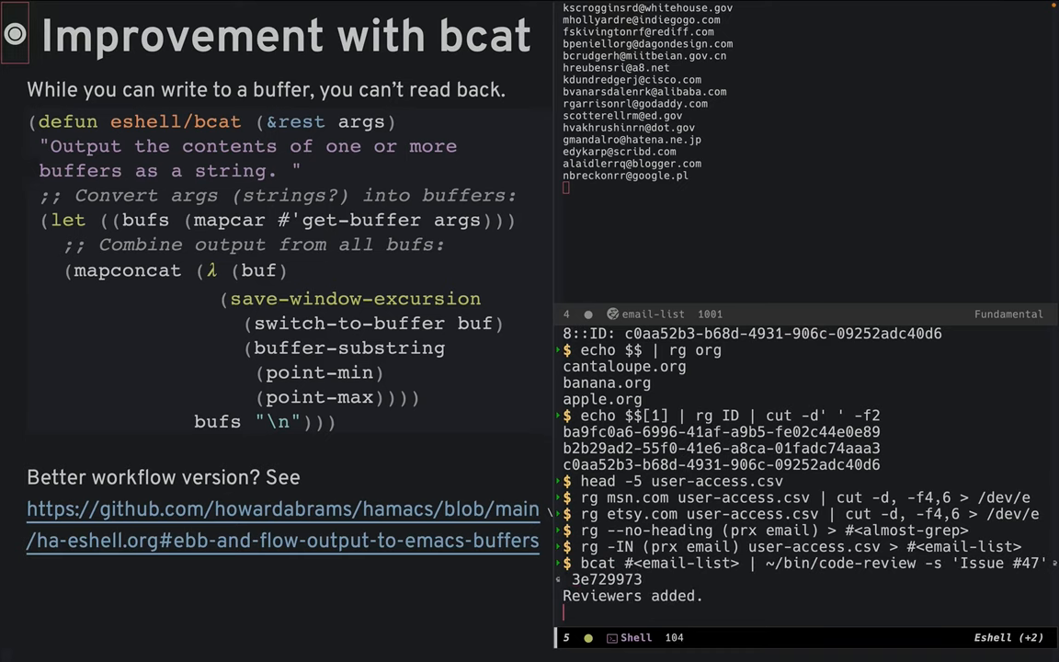
pyautogui.press('Return')
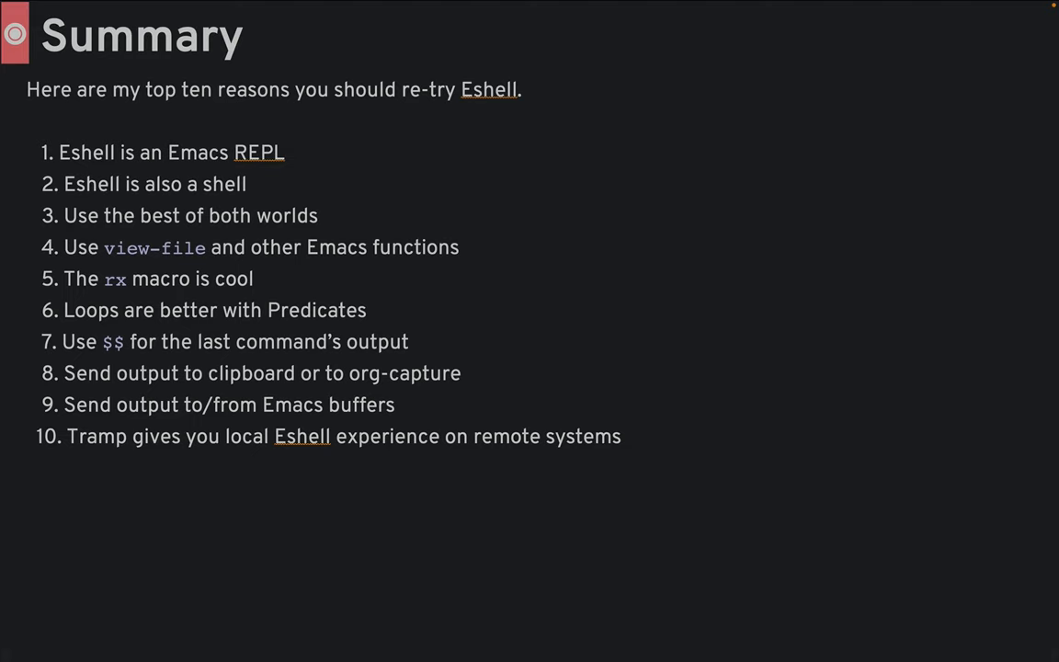
# - Advance the presentation from Summary to the closing Craft yer Eshell slide
pyautogui.press('Right')
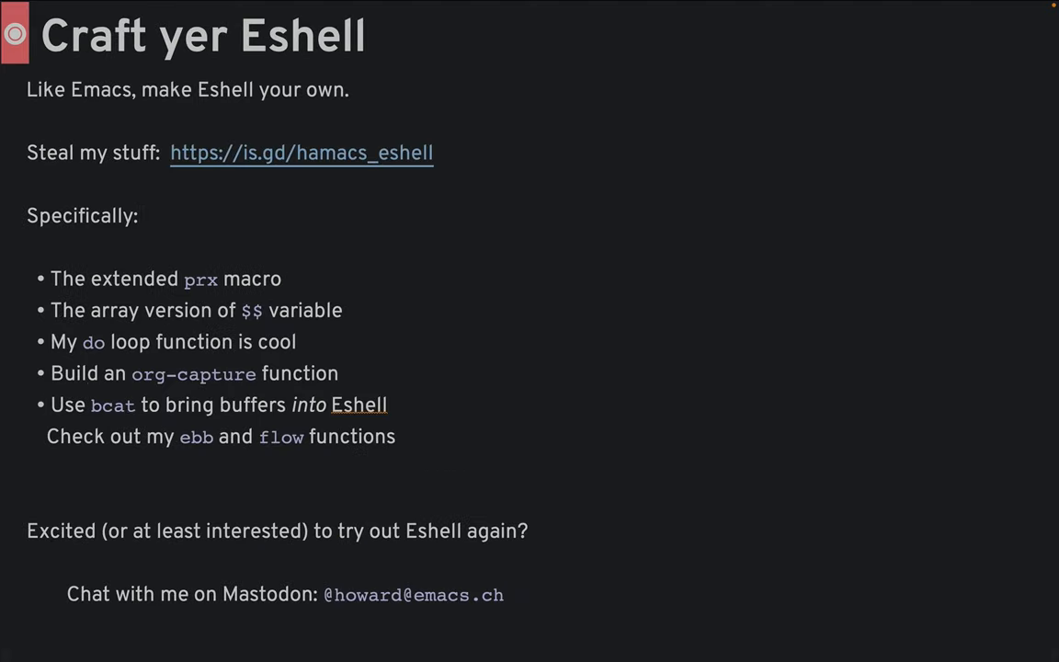